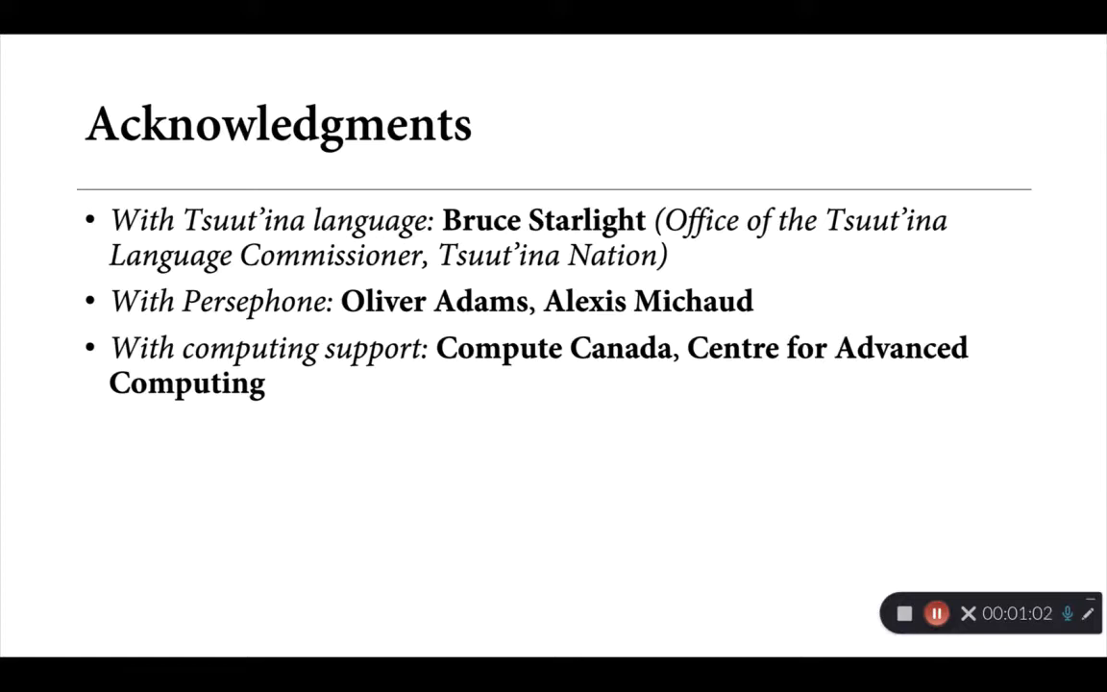
# Advance past the Acknowledgments slide.
pyautogui.press('Right')
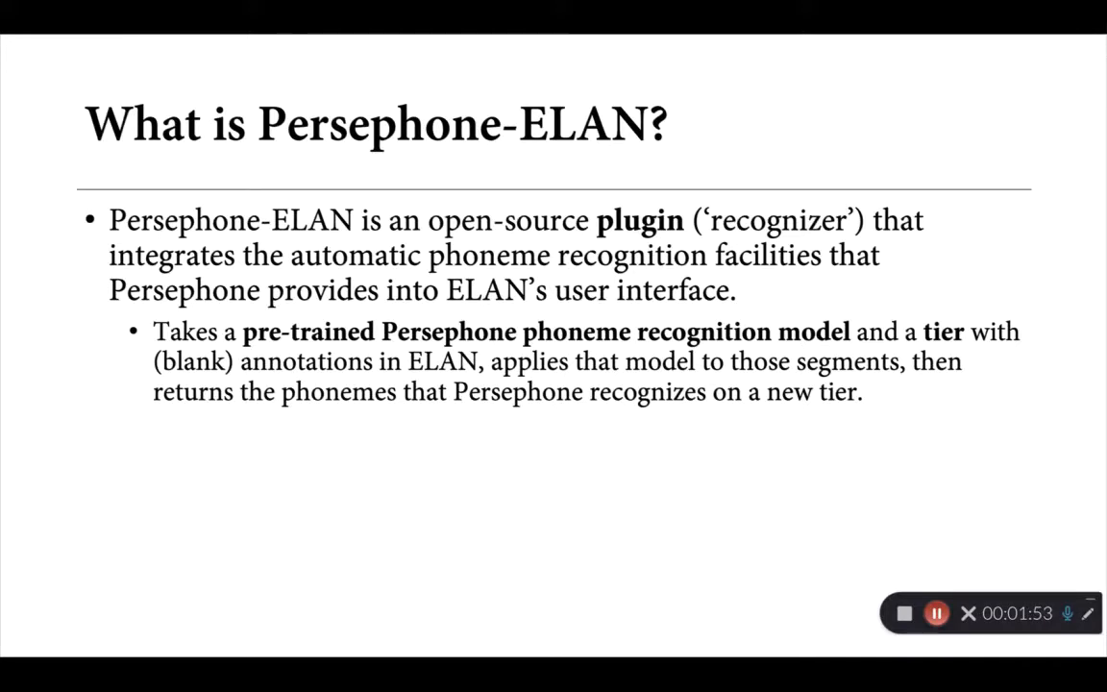
# Advance from the 'What is Persephone-ELAN?' slide to the Requirements slide.
pyautogui.press('right')
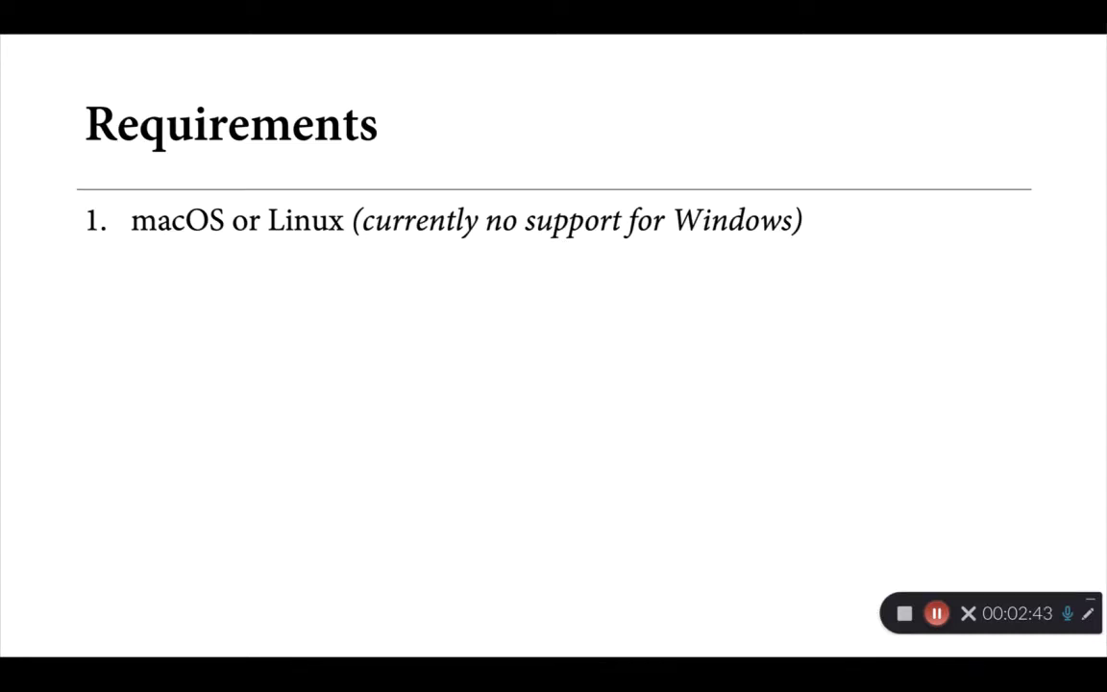
# Reveal the remaining requirements: ELAN 5.6–5.8, Python with ffmpeg, and Persephone via pip3.
pyautogui.press('right')
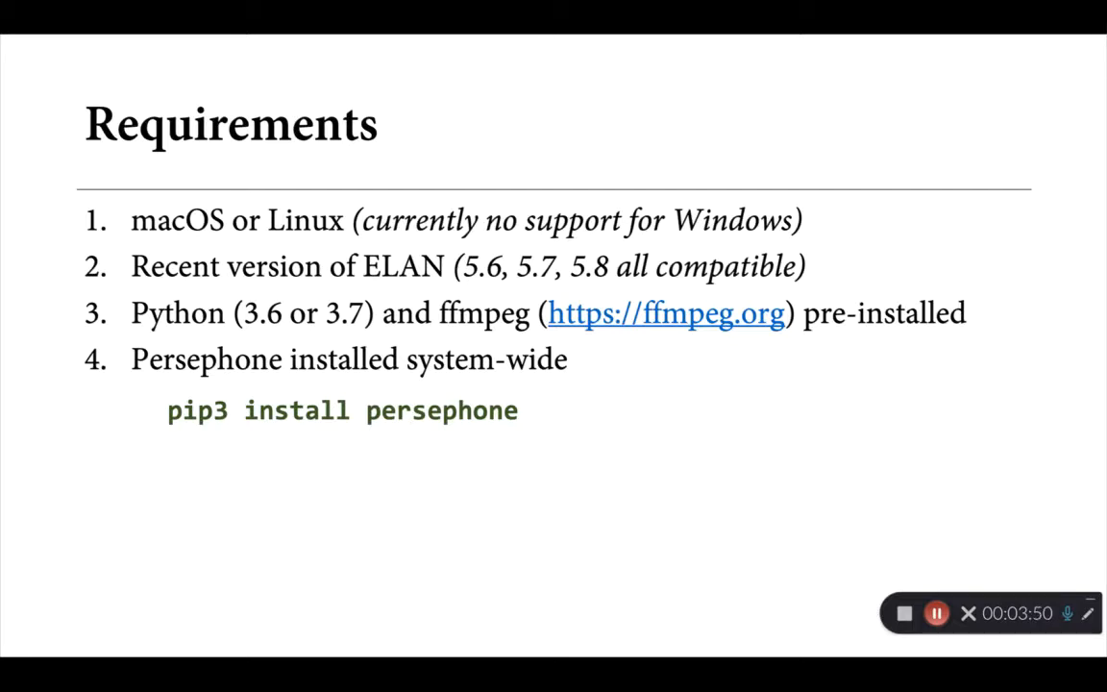
# Advance to the '1. Downloading Persephone-ELAN' GitHub releases slide.
pyautogui.press('right')
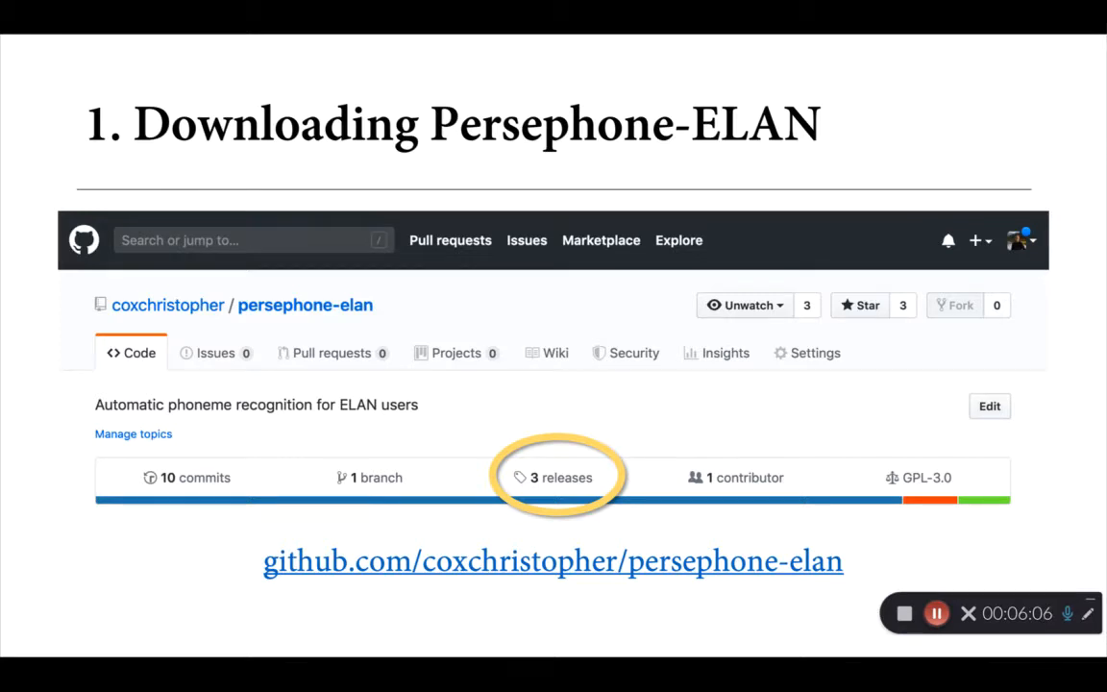
# Advance through the release download slide to '2. Configuring Persephone-ELAN'.
pyautogui.click(562, 477)
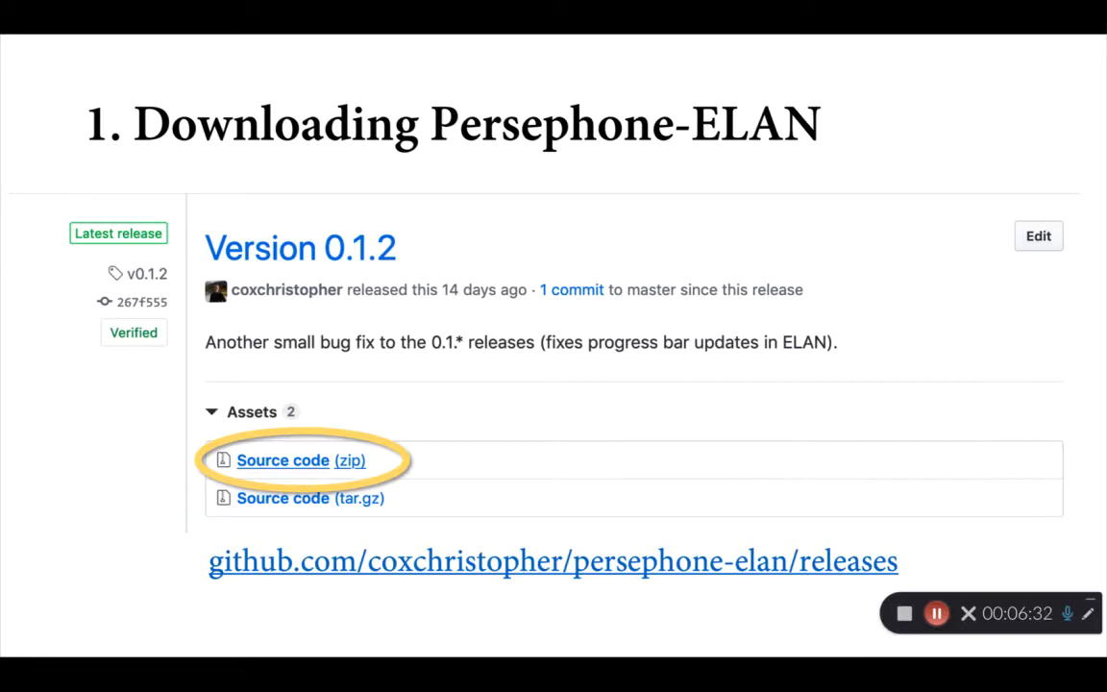
pyautogui.press('Right')
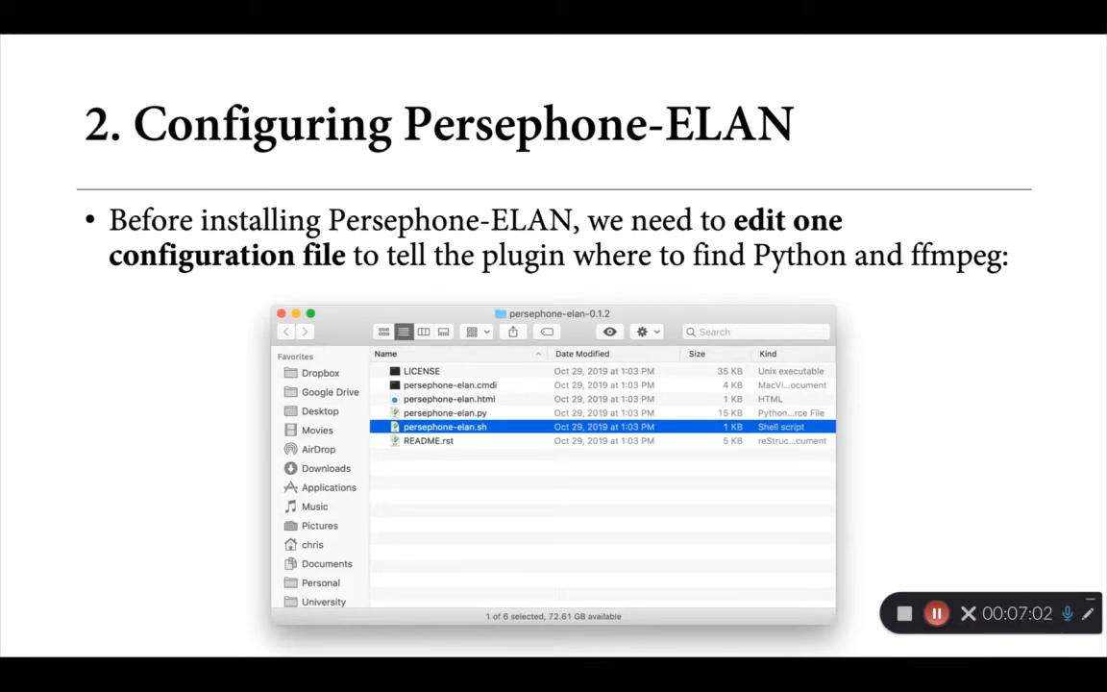
# Right-click persephone-elan.sh in the Finder screenshot to show Open With options.
pyautogui.rightClick(445, 425)
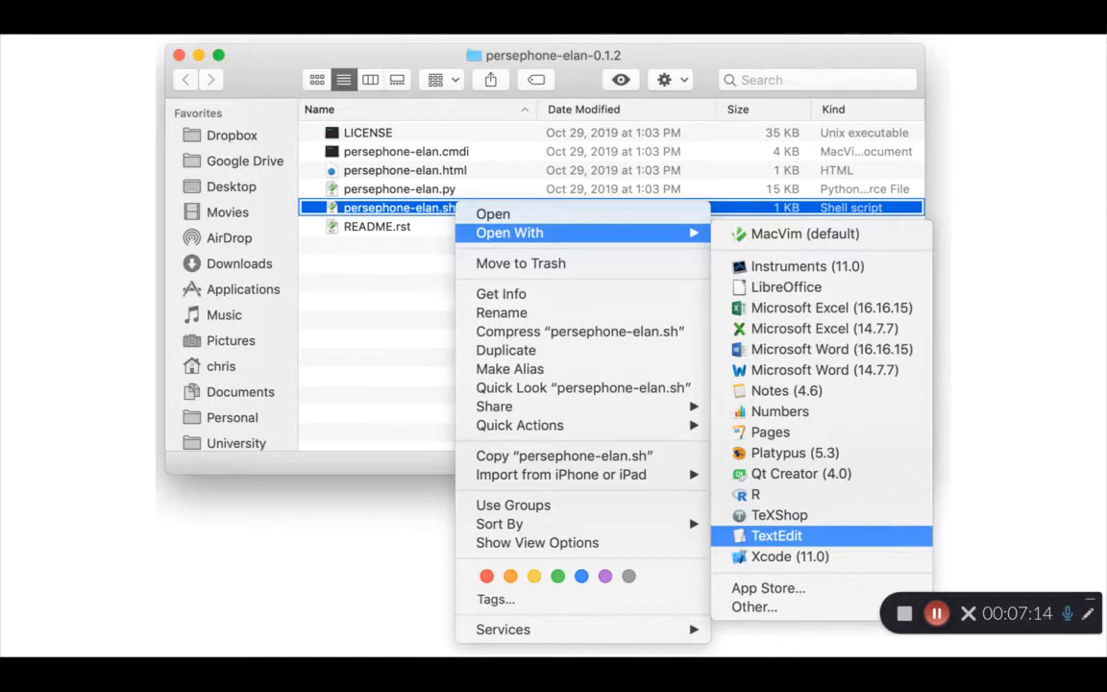
# Choose TextEdit to open the persephone-elan.sh script.
pyautogui.click(777, 535)
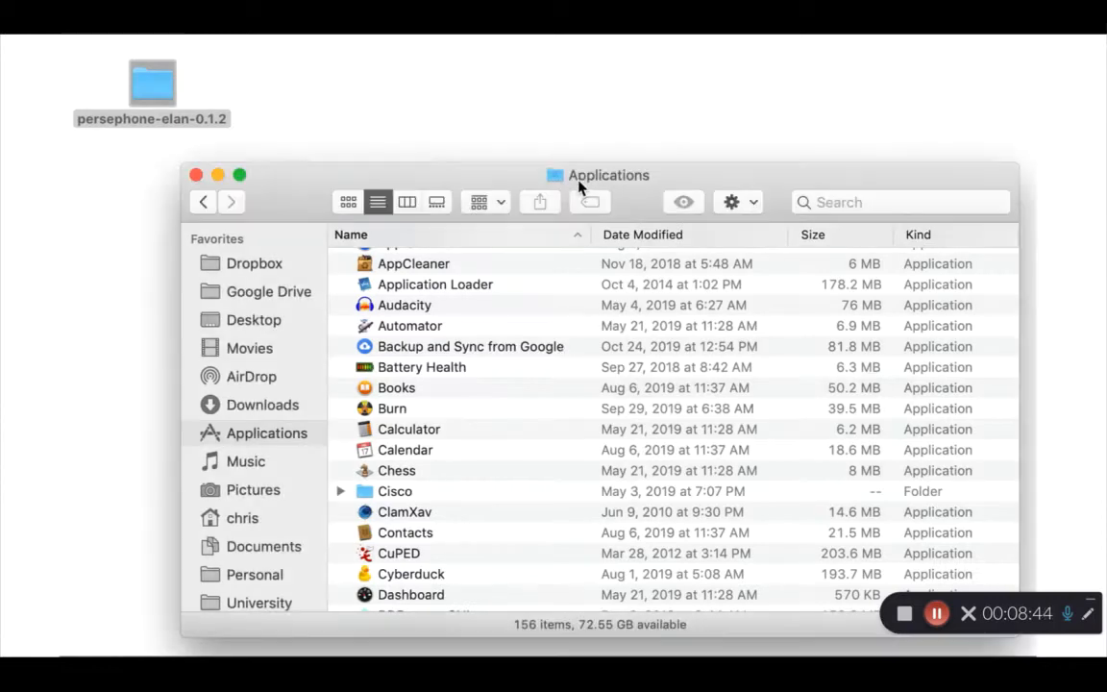
# Browse ELAN_5.8's package to Contents/Java/extensions and grab the persephone-elan-0.1.2 folder.
pyautogui.scroll(-3)
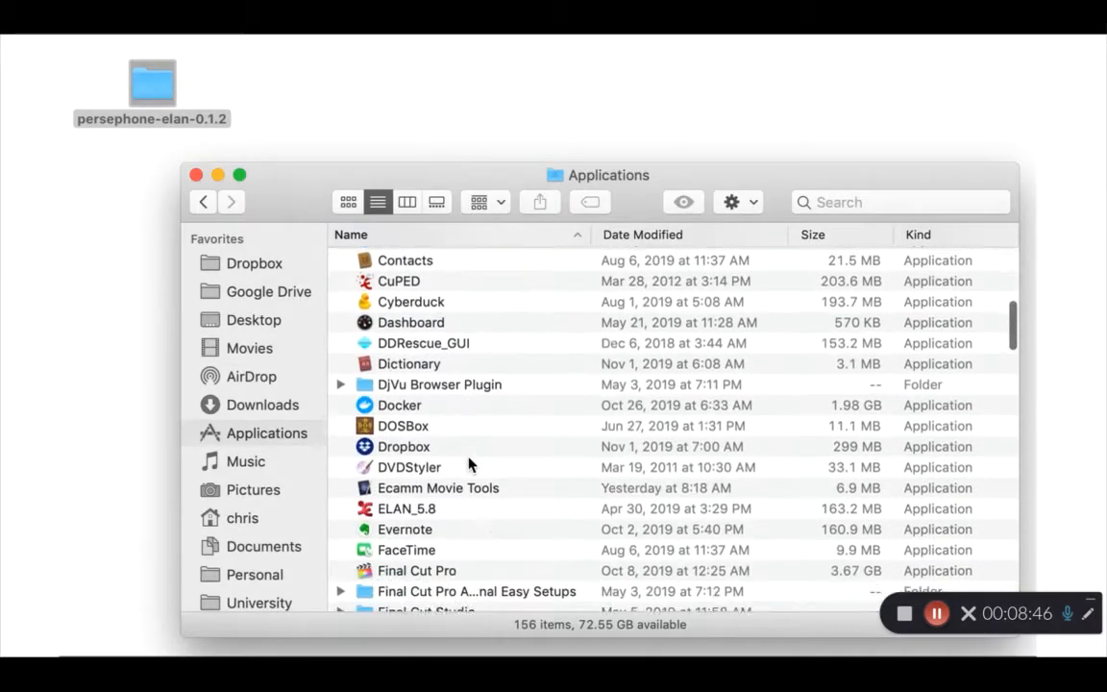
pyautogui.click(407, 429)
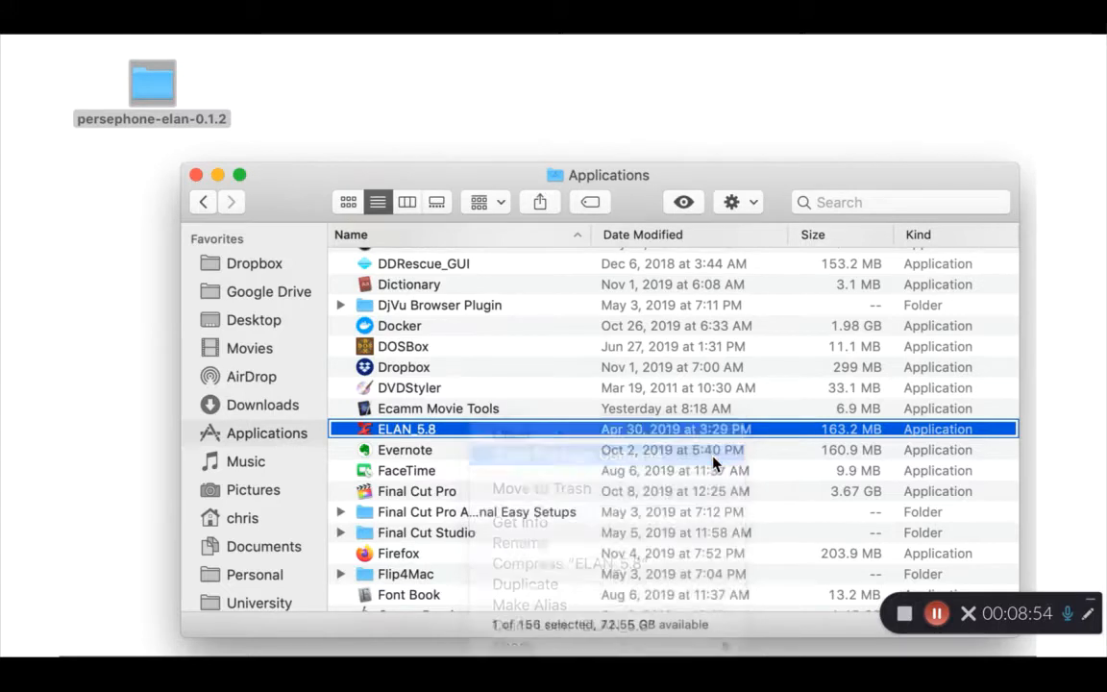
pyautogui.doubleClick(406, 429)
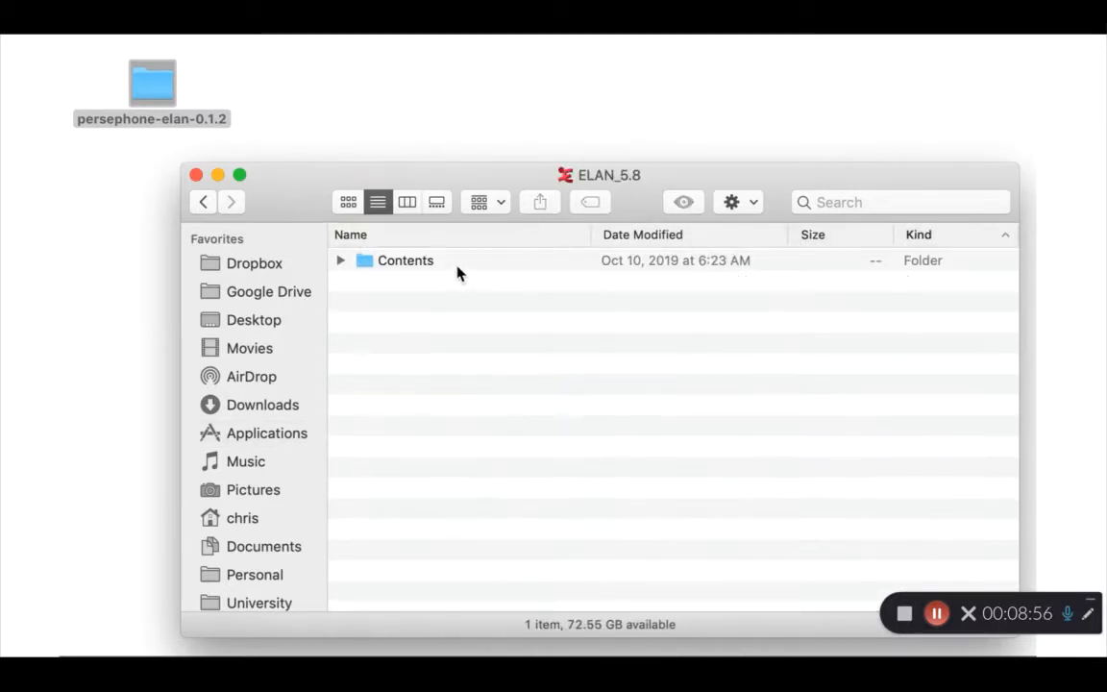
pyautogui.doubleClick(405, 260)
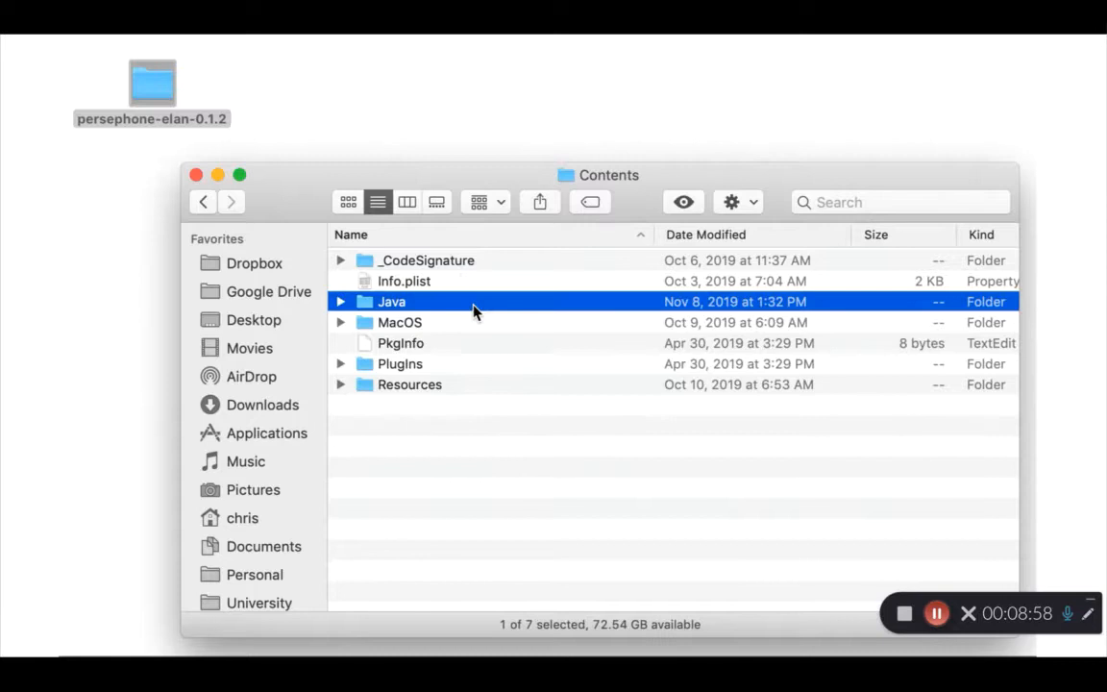
pyautogui.doubleClick(391, 301)
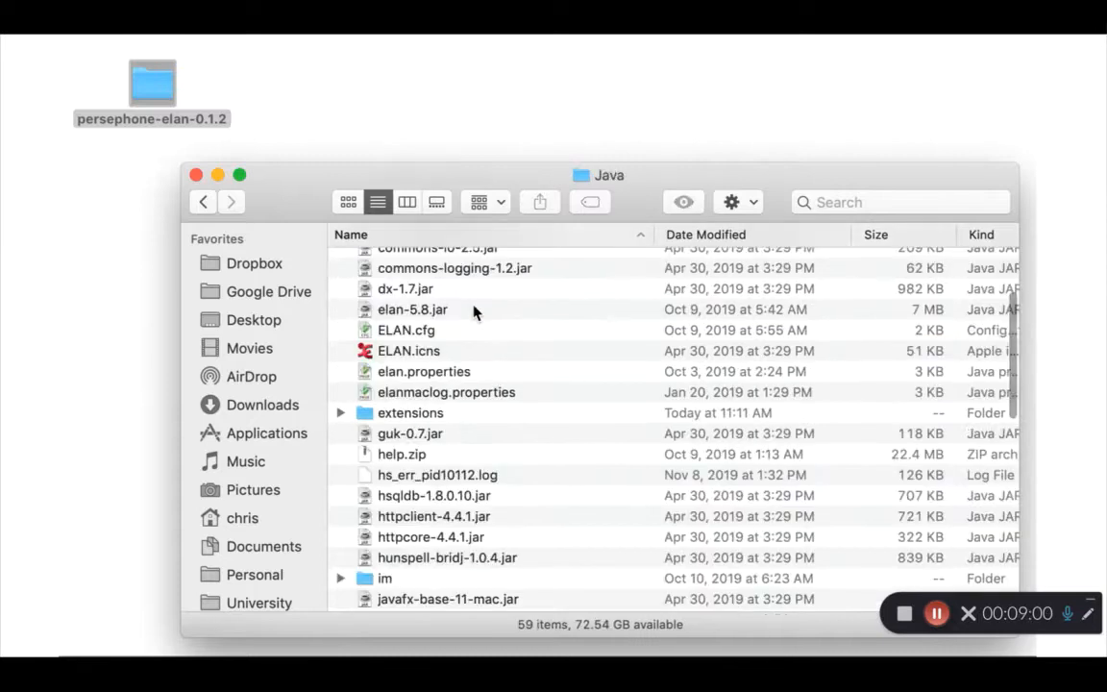
pyautogui.moveTo(499, 421)
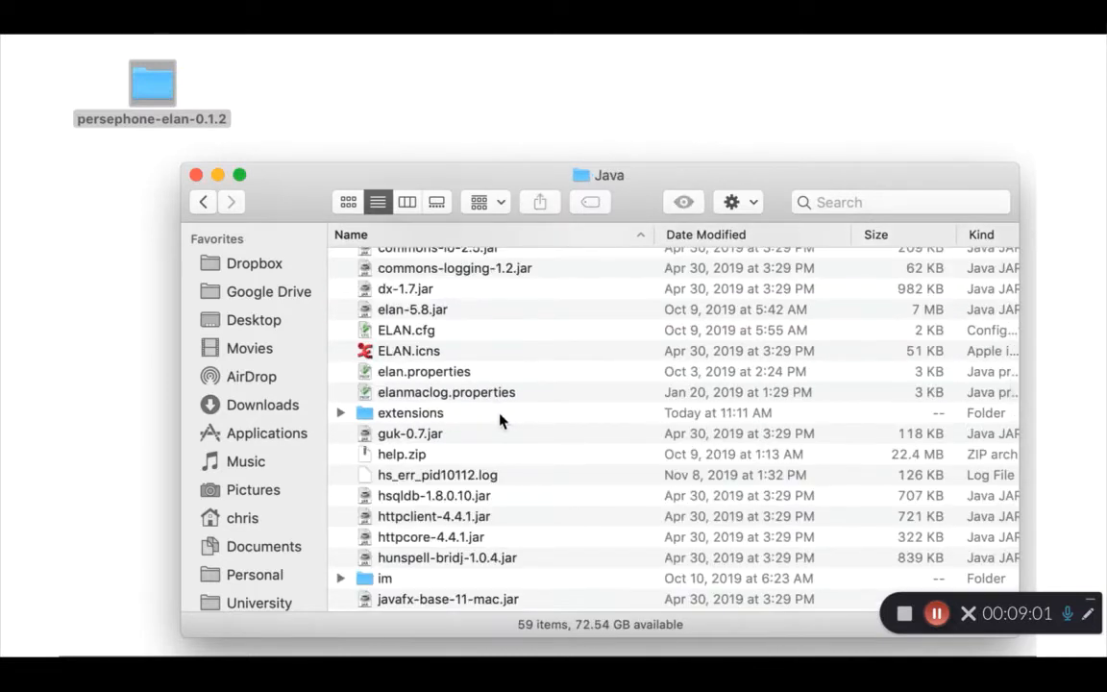
pyautogui.doubleClick(411, 412)
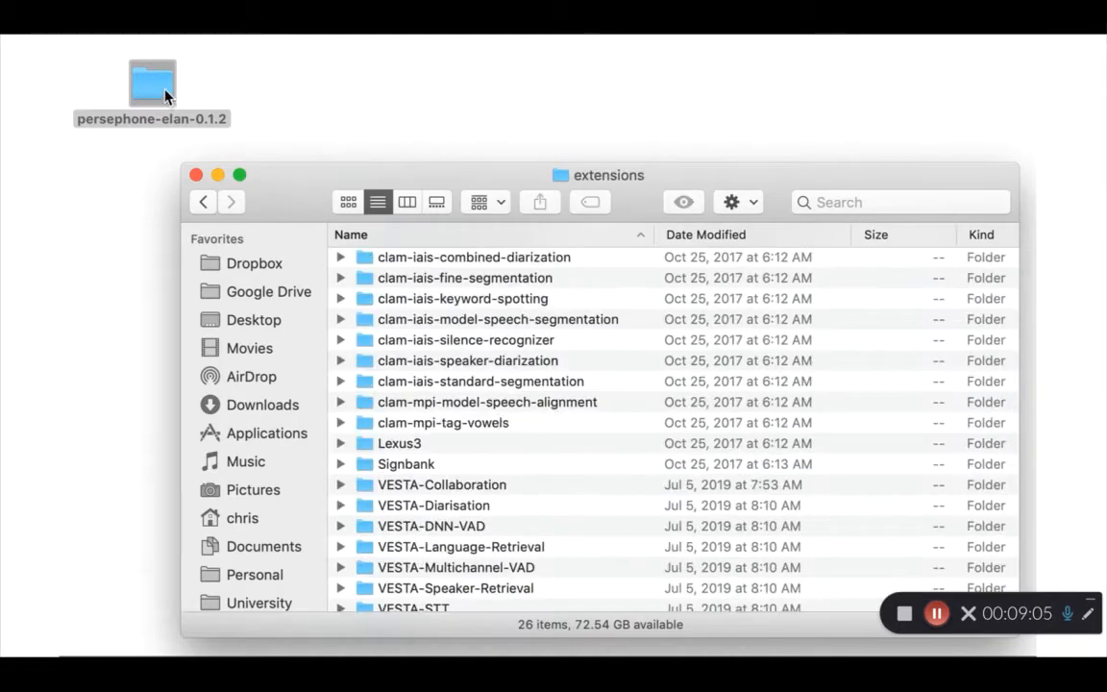
pyautogui.click(152, 82)
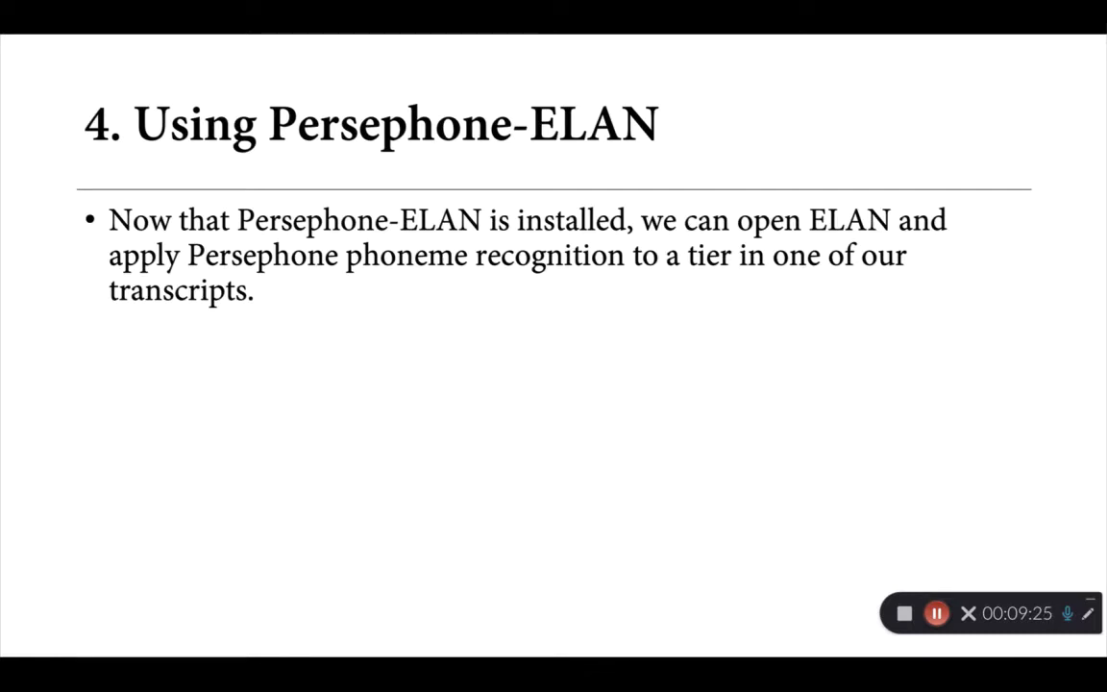
pyautogui.press('right')
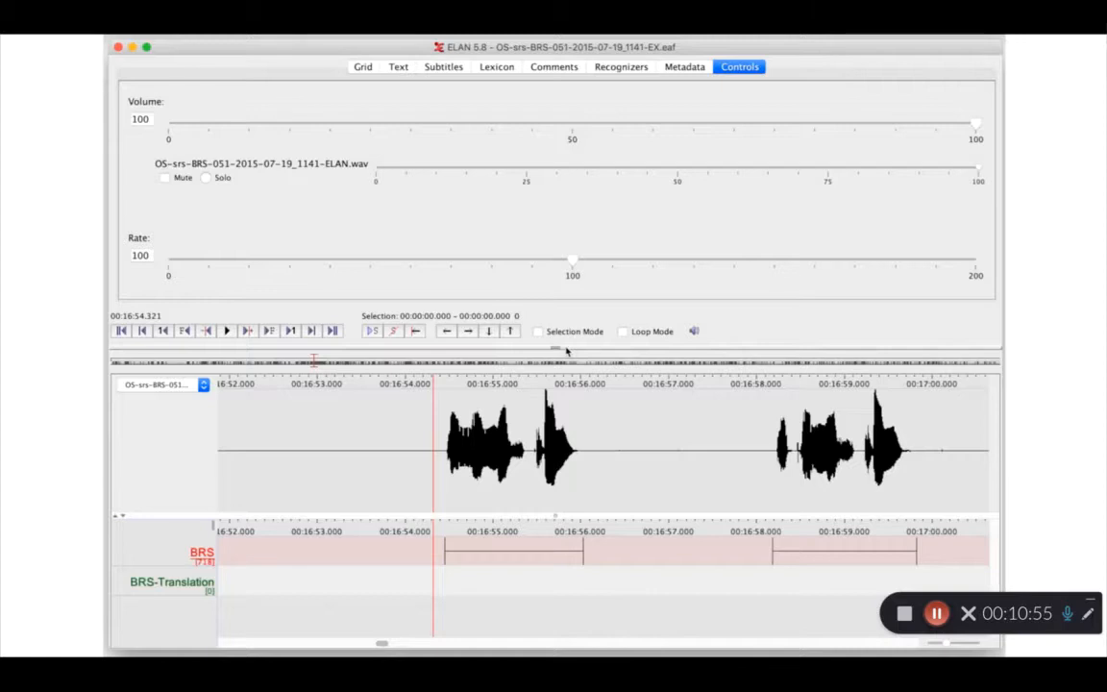
# Select both BRS tier annotations, clear the selection, and show the Recognizers panel.
pyautogui.moveTo(444, 443); pyautogui.dragTo(581, 443)
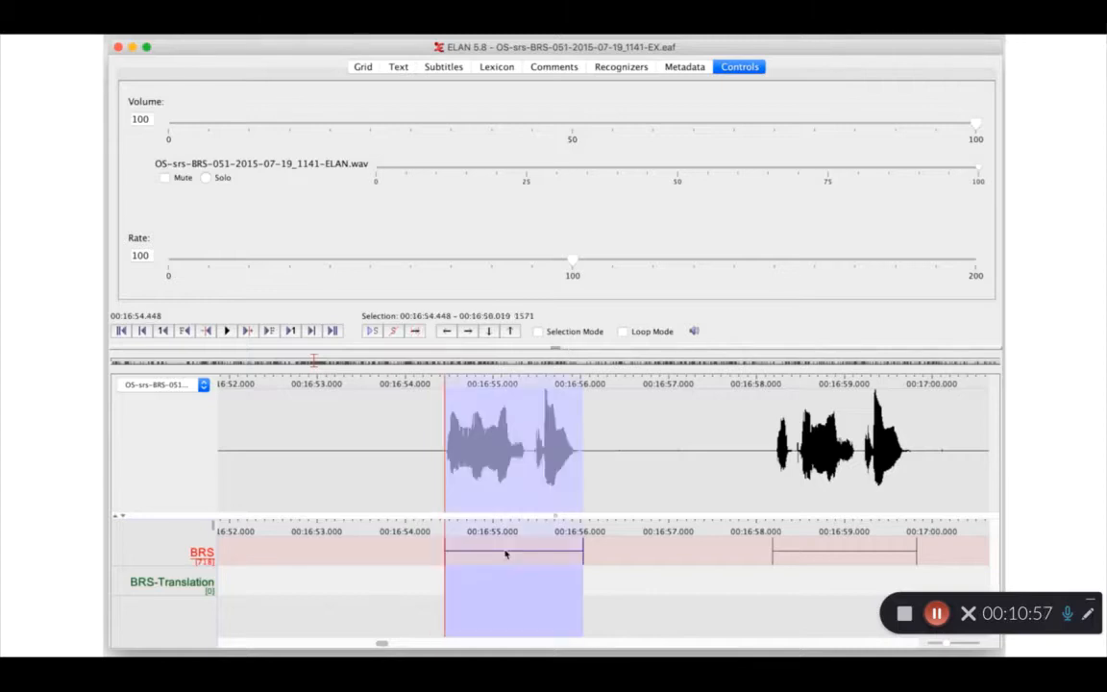
pyautogui.click(226, 331)
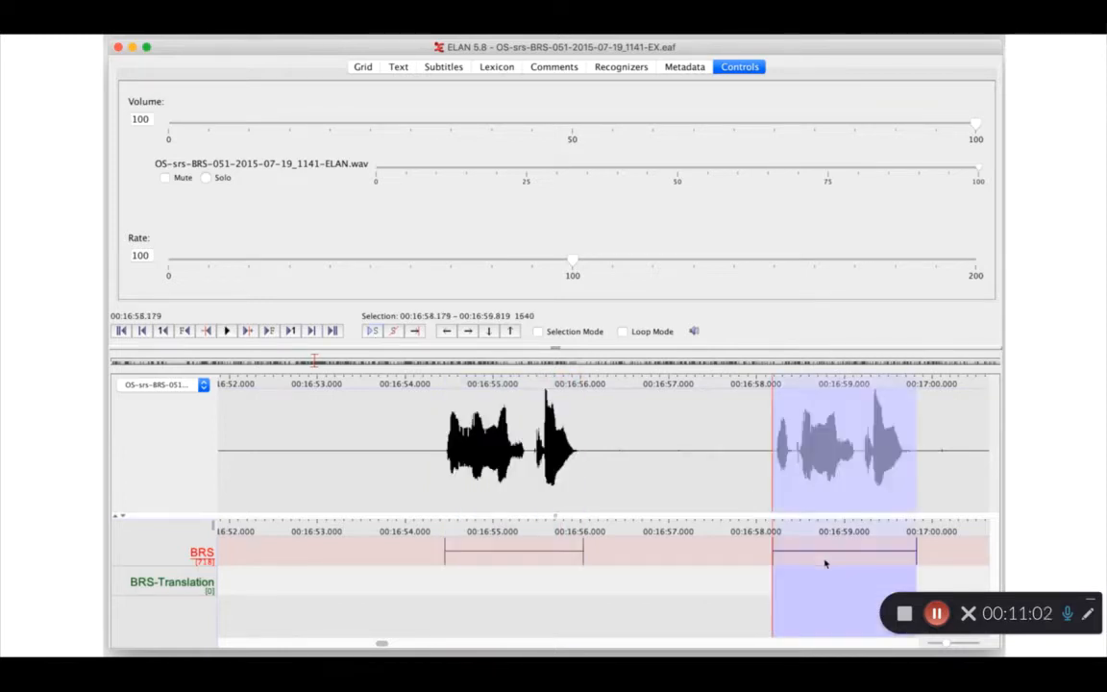
pyautogui.click(226, 331)
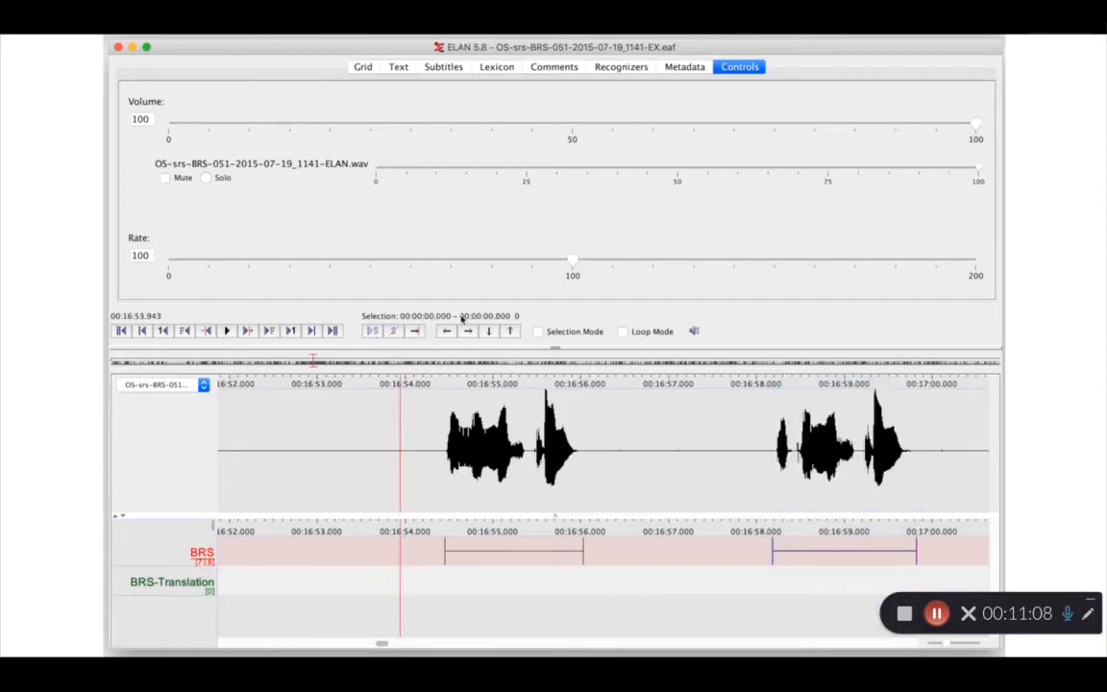
pyautogui.click(621, 67)
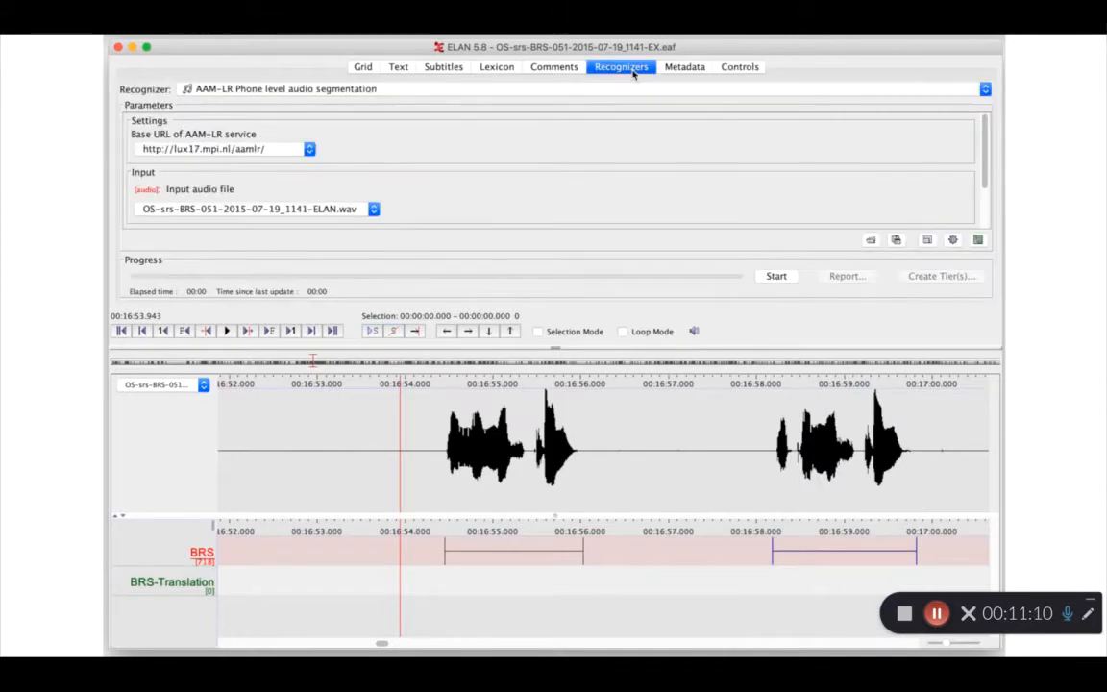
# Switch the recognizer to Persephone Phoneme Recognizer, keeping fbank as the feature type.
pyautogui.click(985, 88)
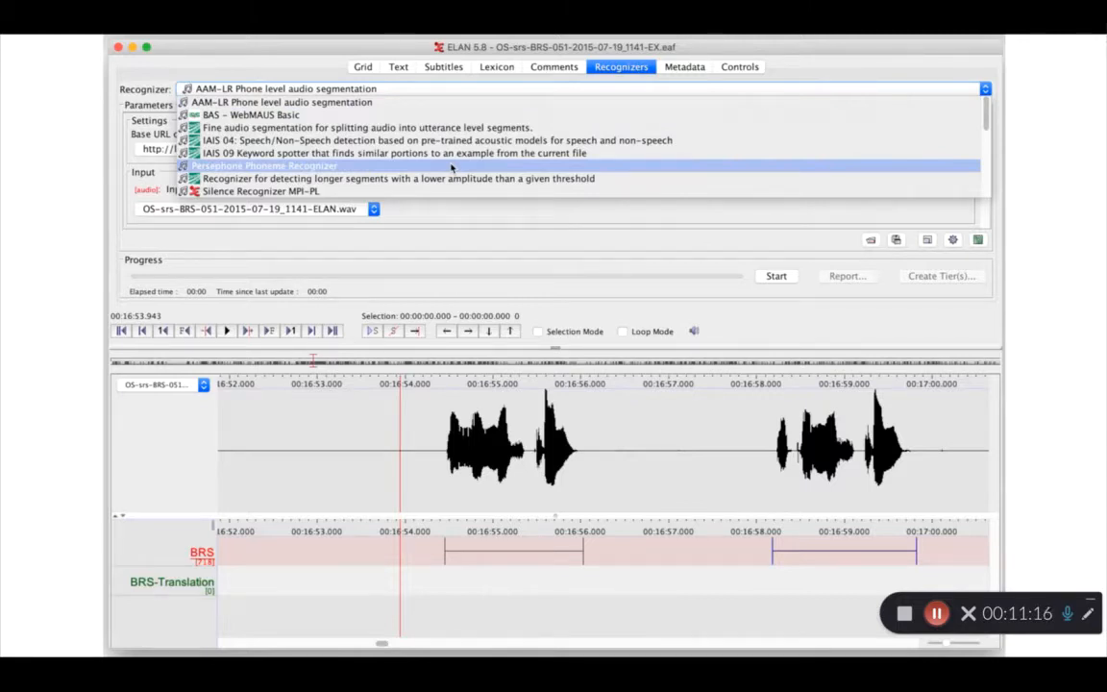
pyautogui.click(264, 166)
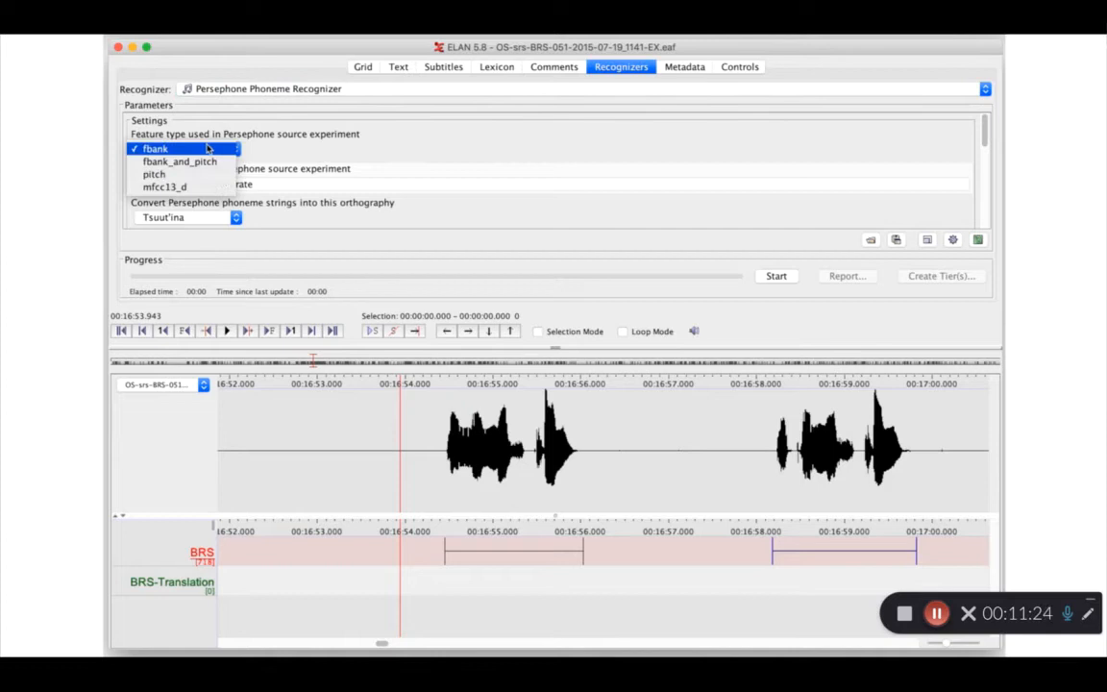
pyautogui.click(155, 148)
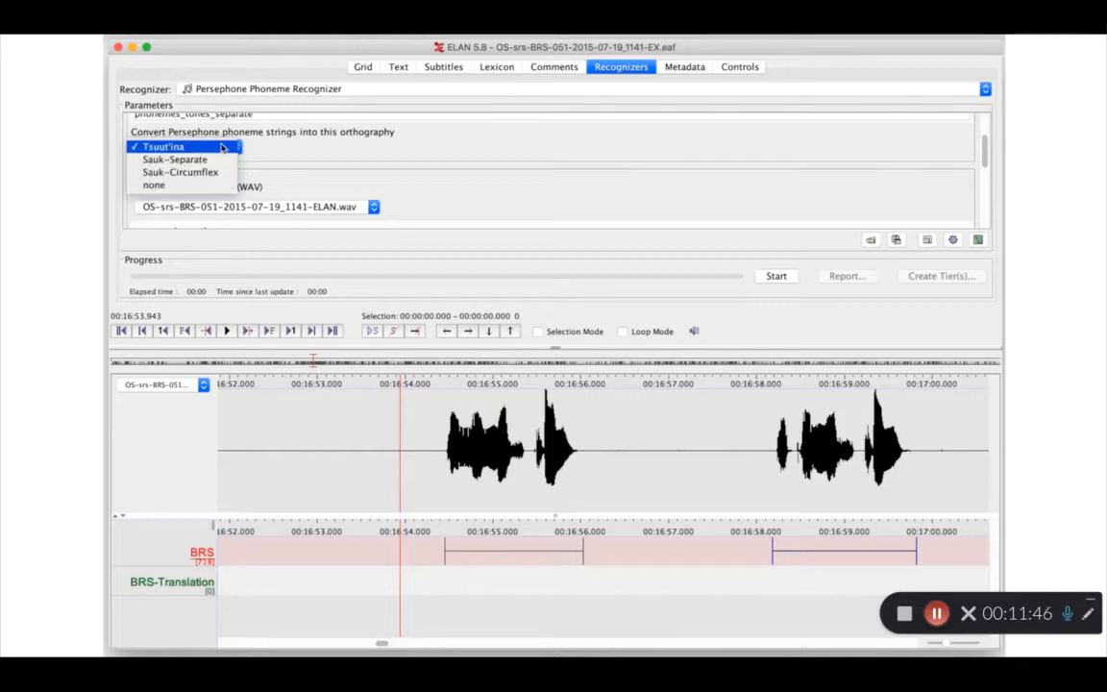
# Keep Tsuut'ina as the orthography and select BRS as the input tier for Persephone.
pyautogui.click(164, 146)
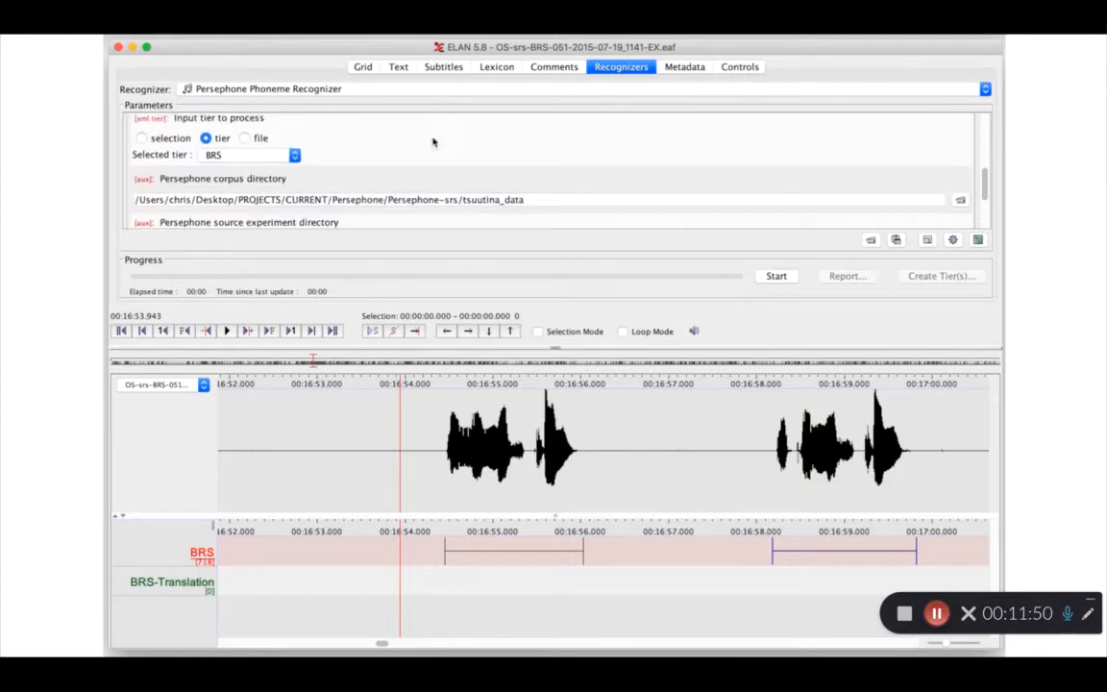
pyautogui.click(295, 155)
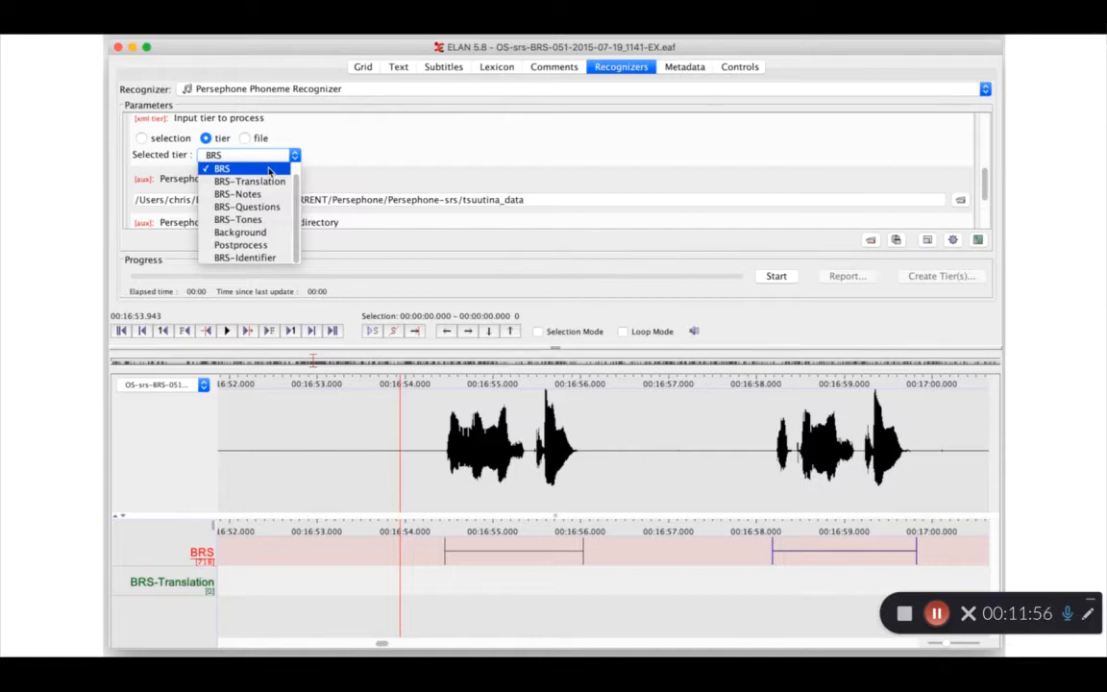
pyautogui.click(222, 167)
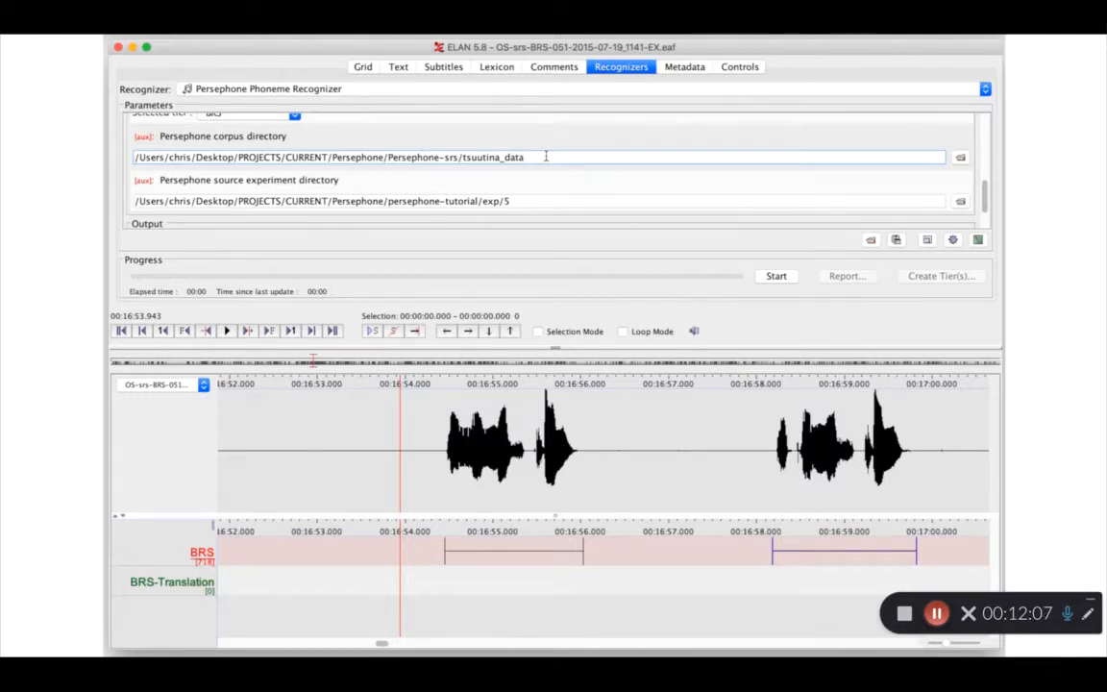
pyautogui.moveTo(566, 186)
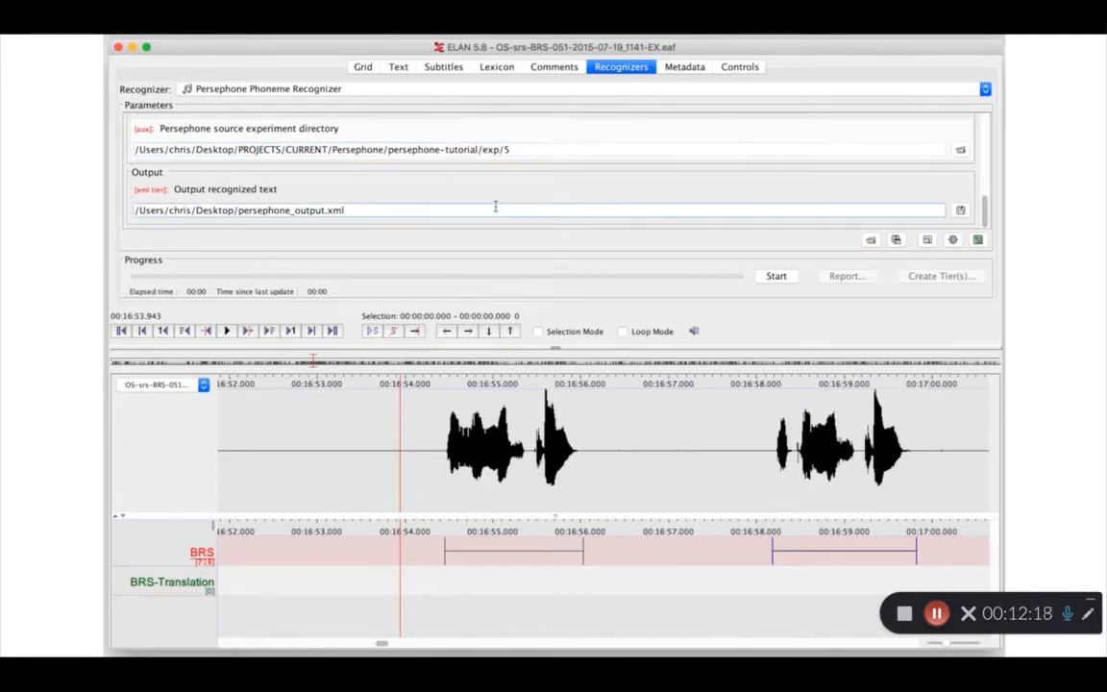
pyautogui.moveTo(726, 250)
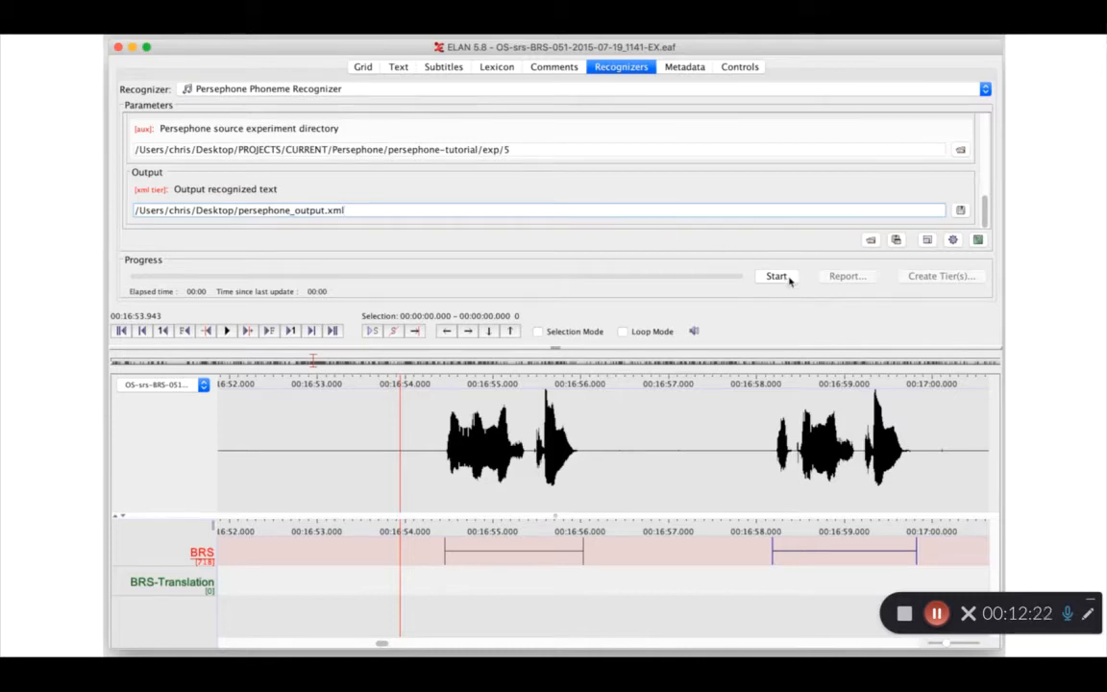
# Start the Persephone run and load the resulting PersephoneOutput tier into the transcript.
pyautogui.click(775, 276)
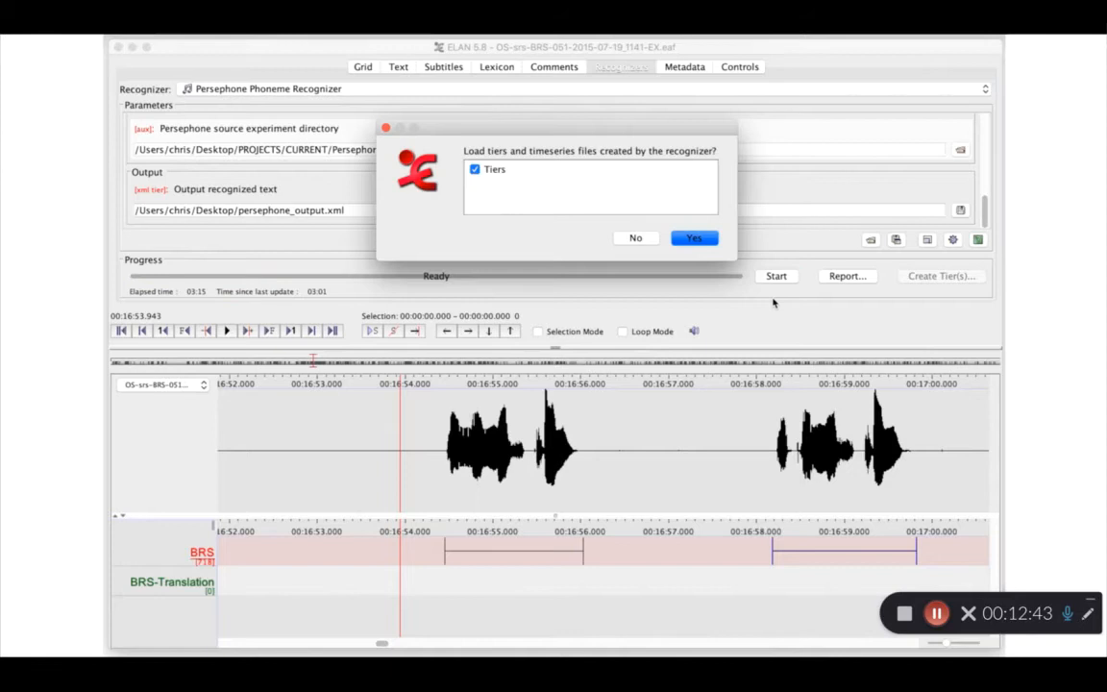
pyautogui.click(694, 237)
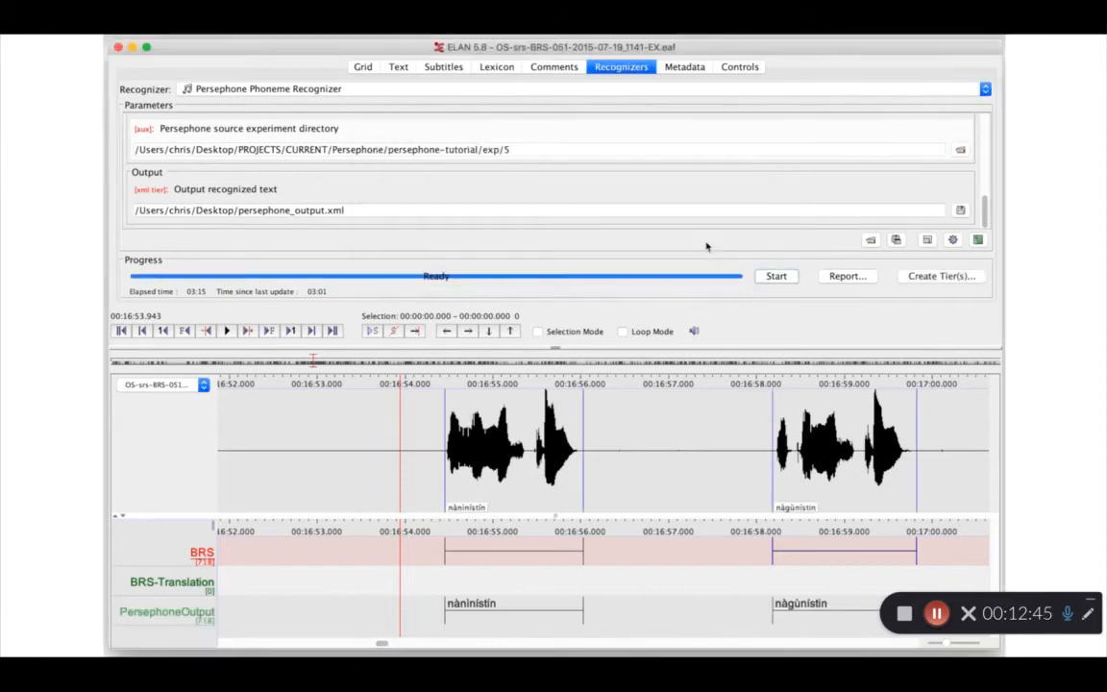
pyautogui.moveTo(526, 555)
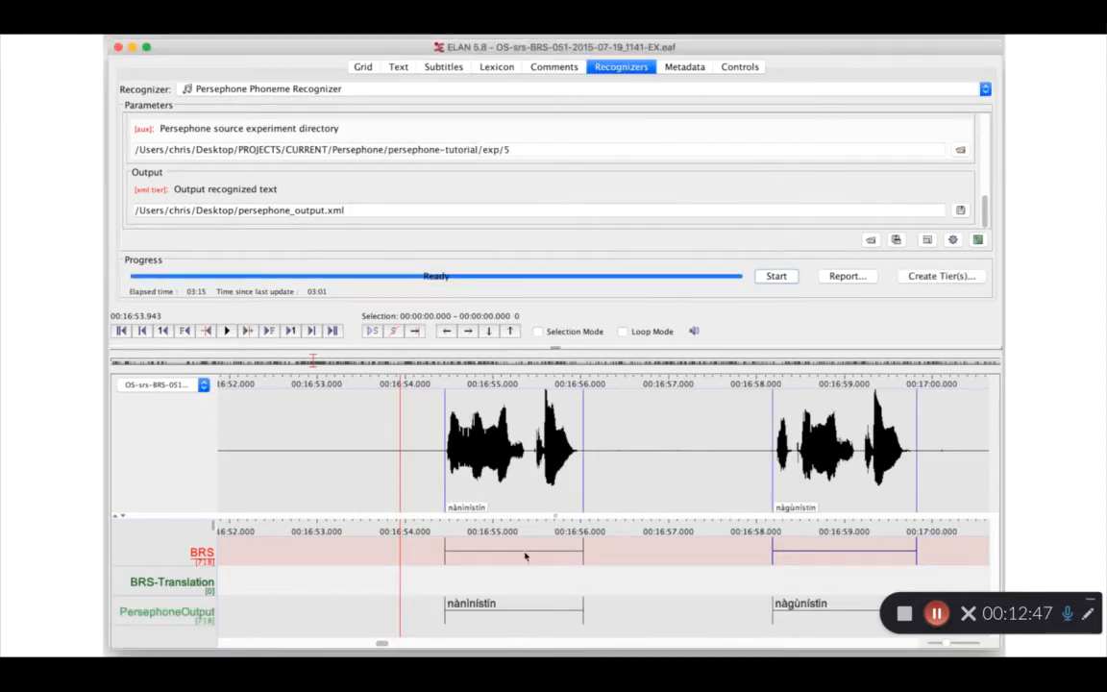